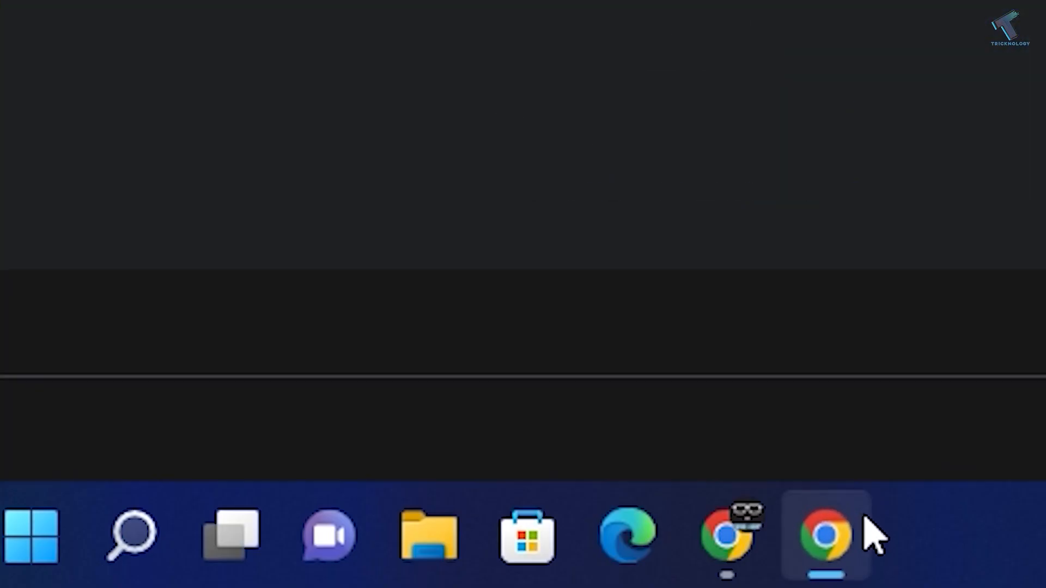
Go to kali.org and reach the Bare Metal images section of the Get Kali page.
click(825, 536)
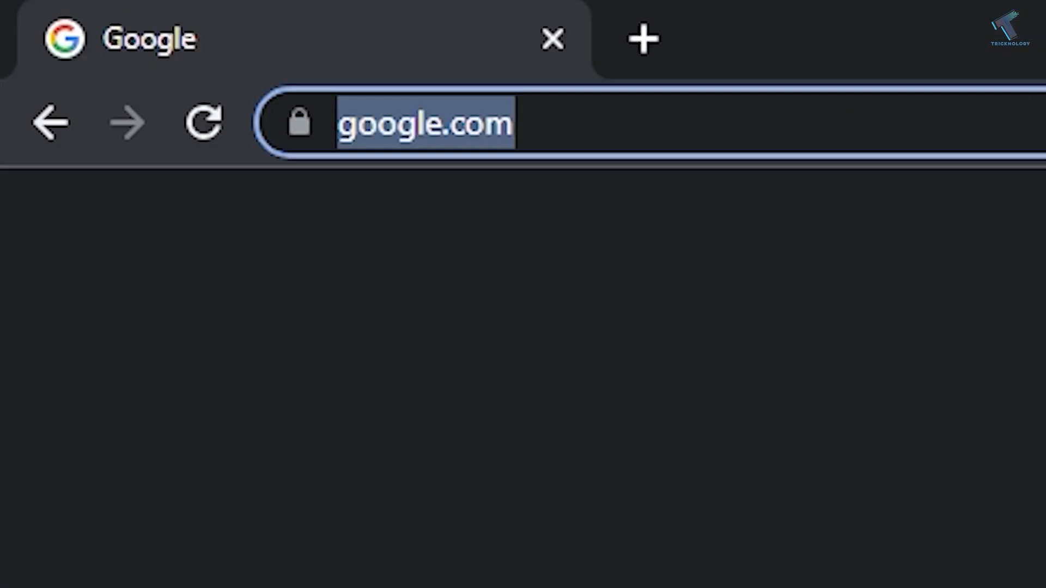
text(kali.org)
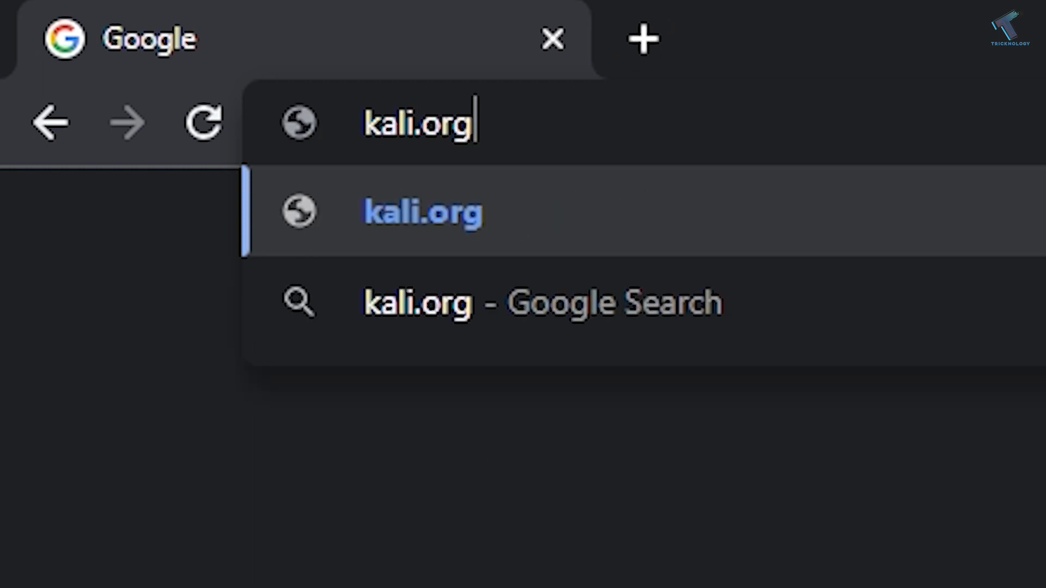
click(422, 212)
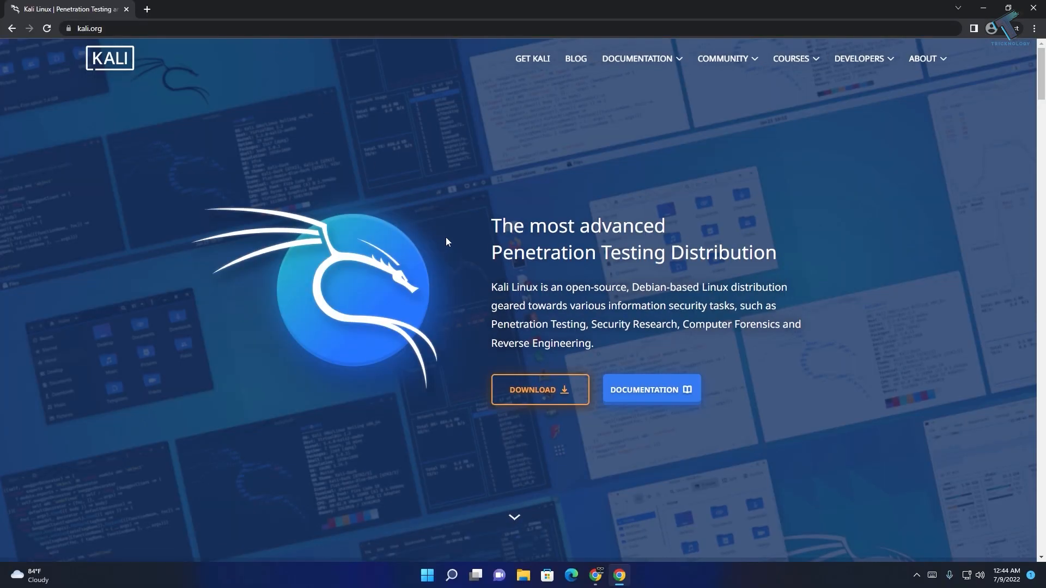
click(540, 390)
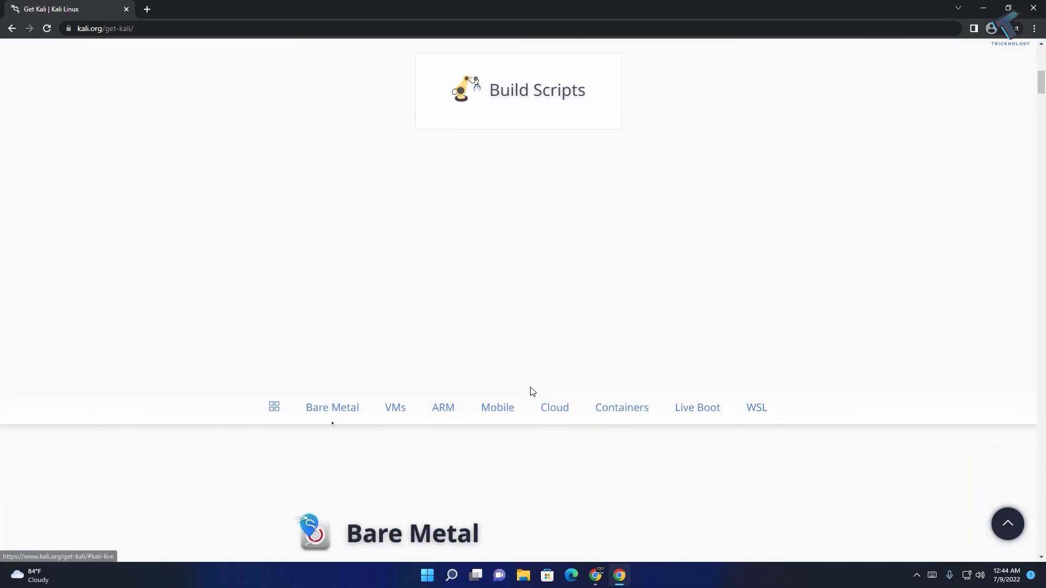
click(331, 408)
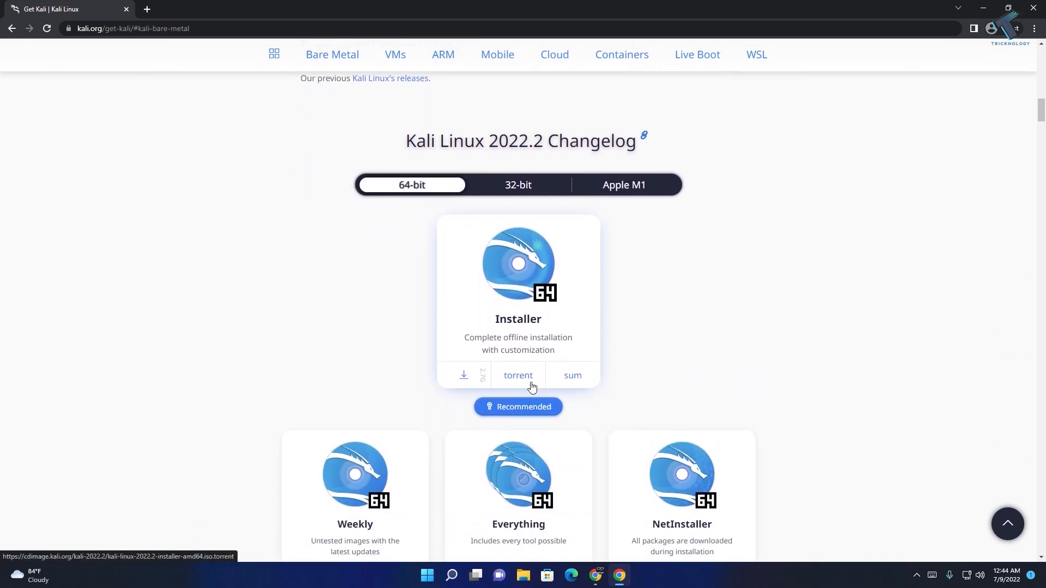
Start downloading the 64-bit Kali Linux 2022.2 Installer ISO.
scroll(down, 3)
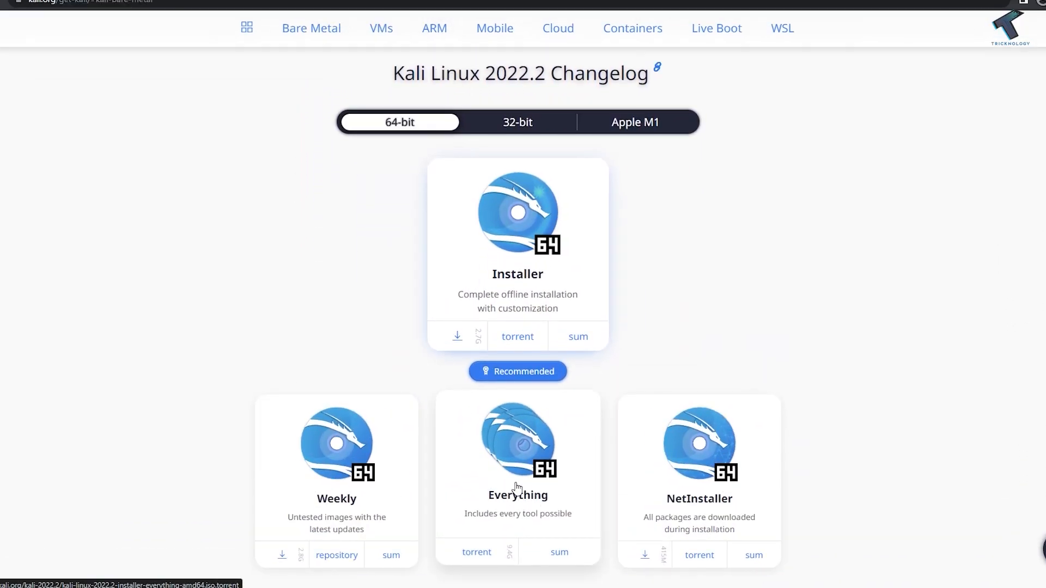
mouse_move(345, 524)
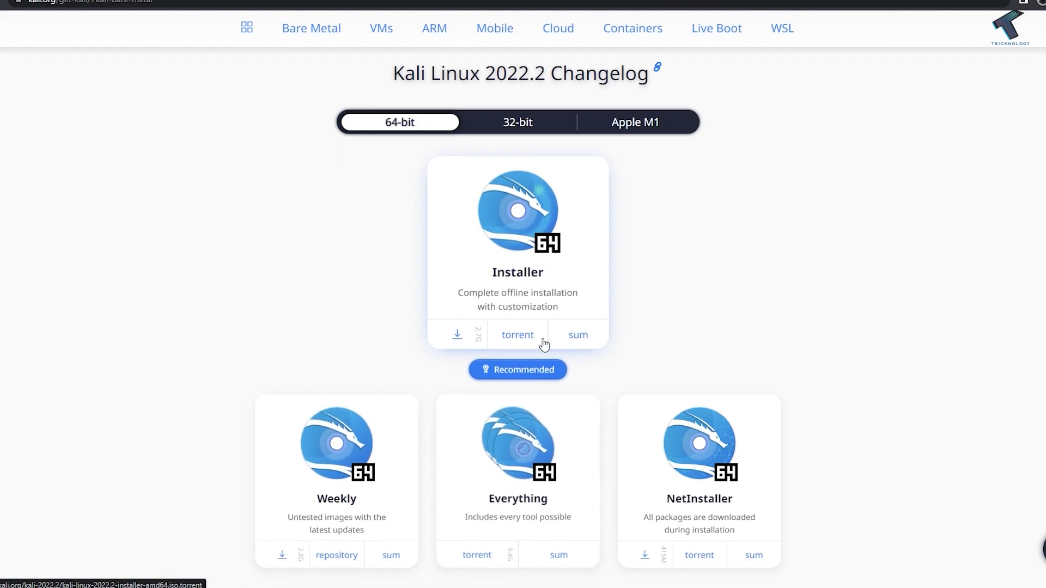
mouse_move(457, 335)
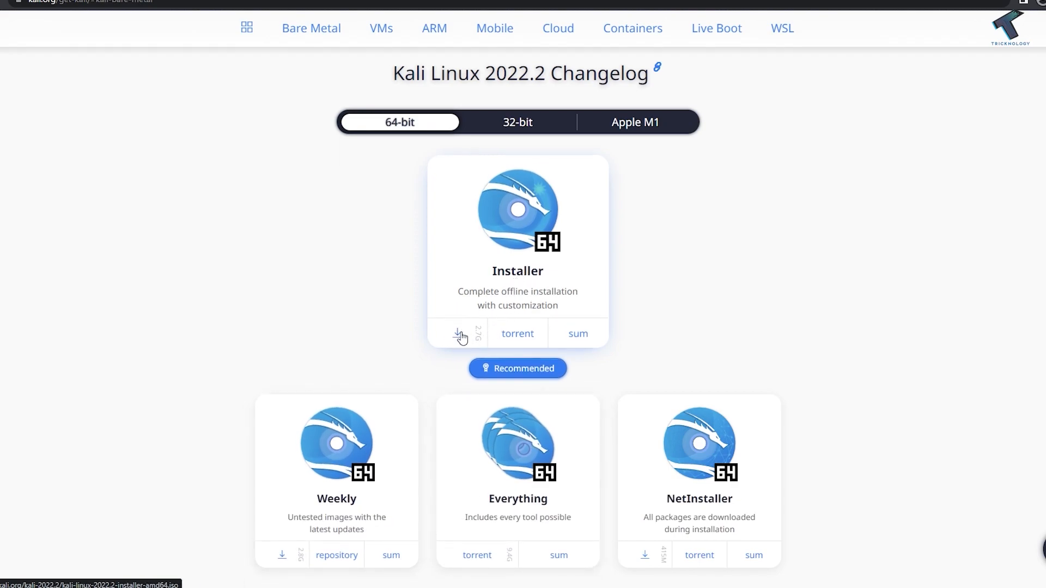
mouse_move(517, 337)
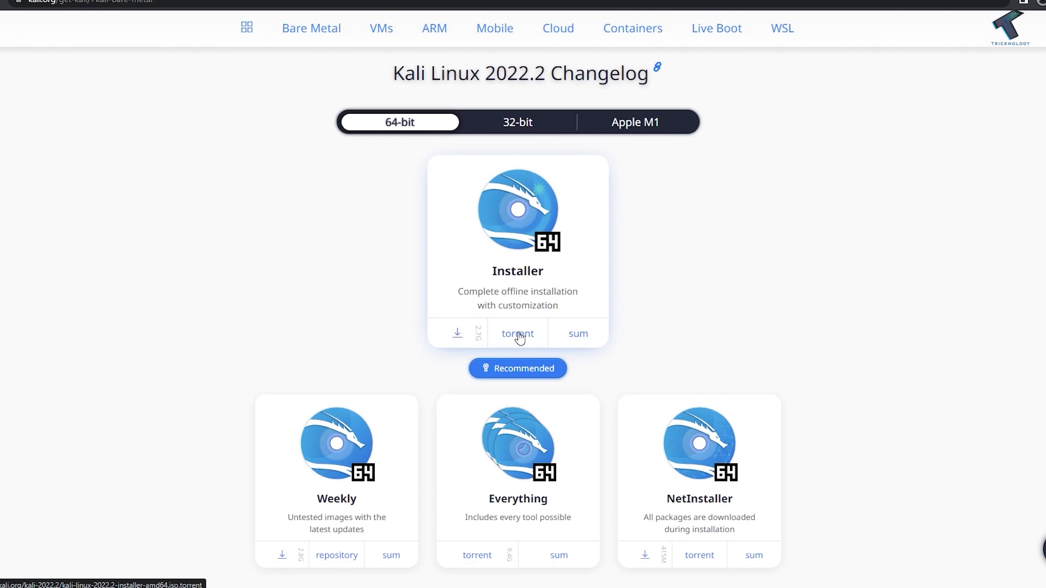
mouse_move(456, 333)
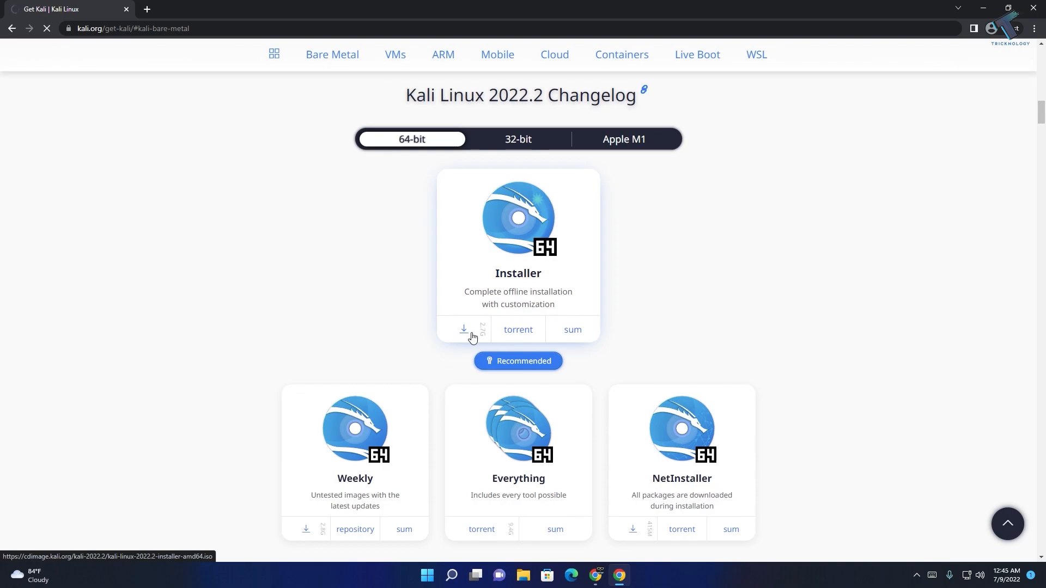
click(464, 329)
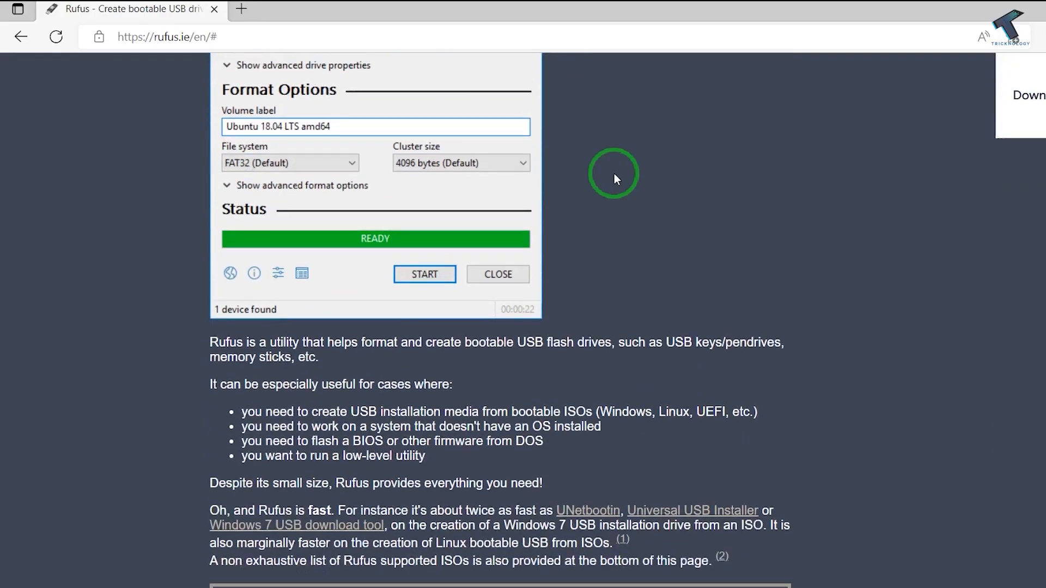
Download Rufus 3.19 from rufus.ie and dismiss the advert popup.
scroll(down, 3)
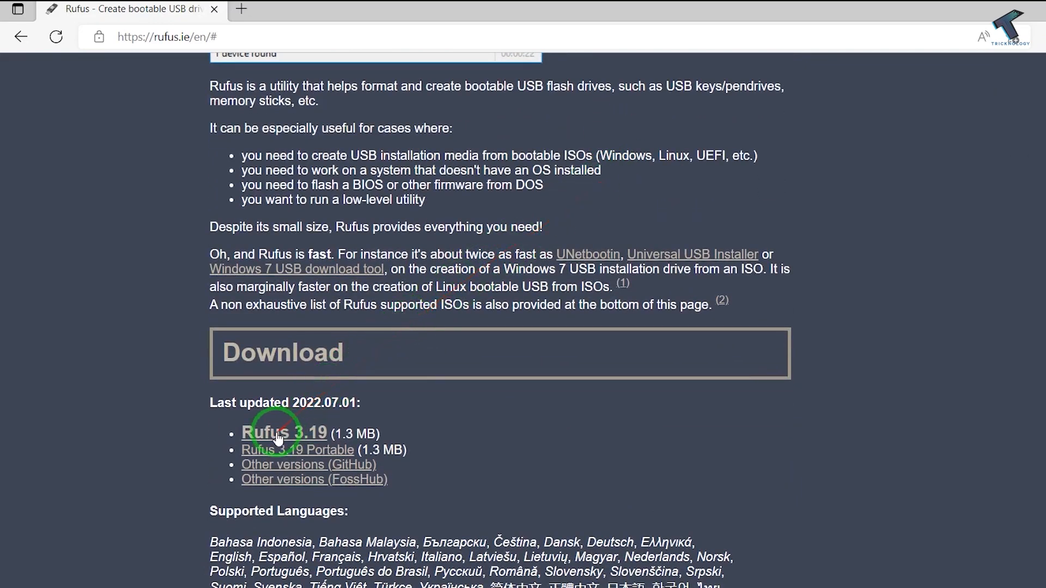
click(284, 433)
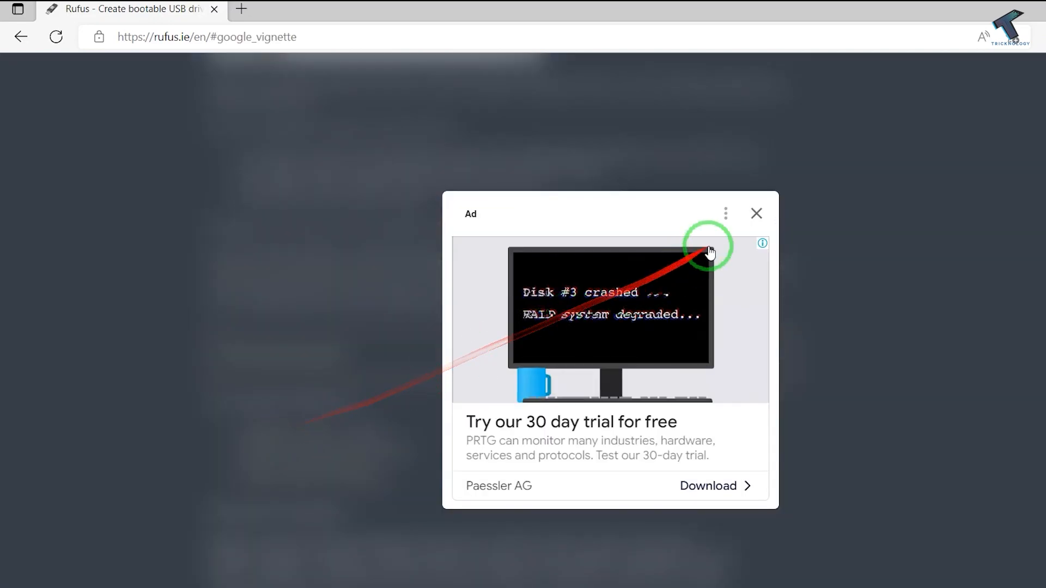
click(756, 213)
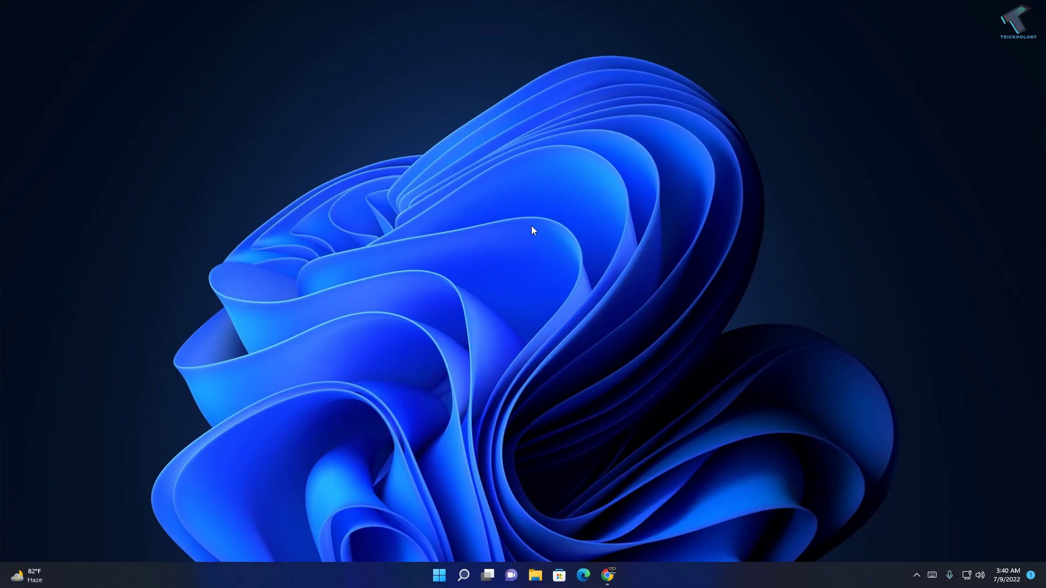
In Disk Management, shrink New Volume (H:) by 32635 MB to free unallocated space.
right_click(438, 575)
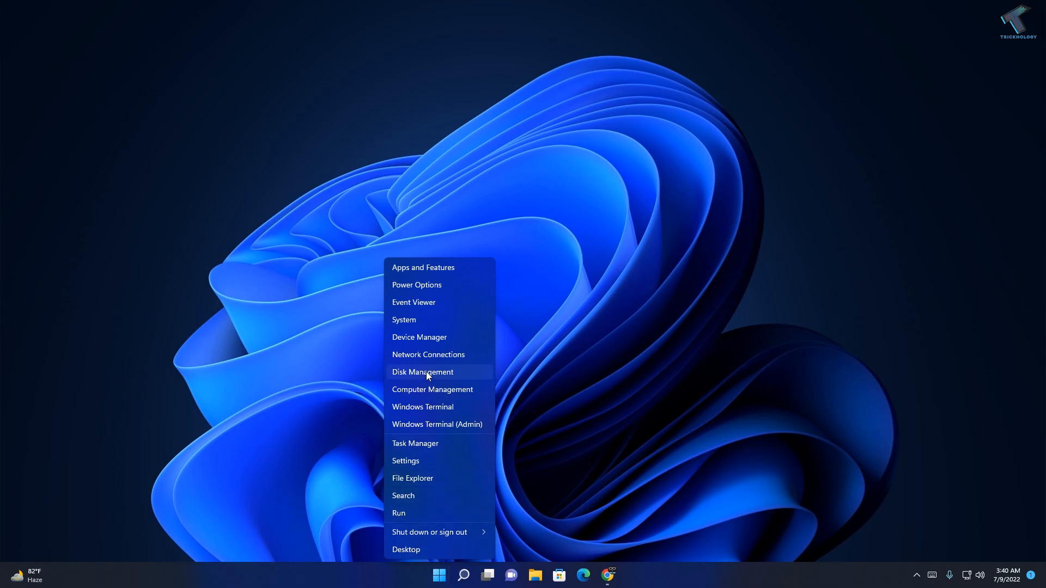
click(421, 372)
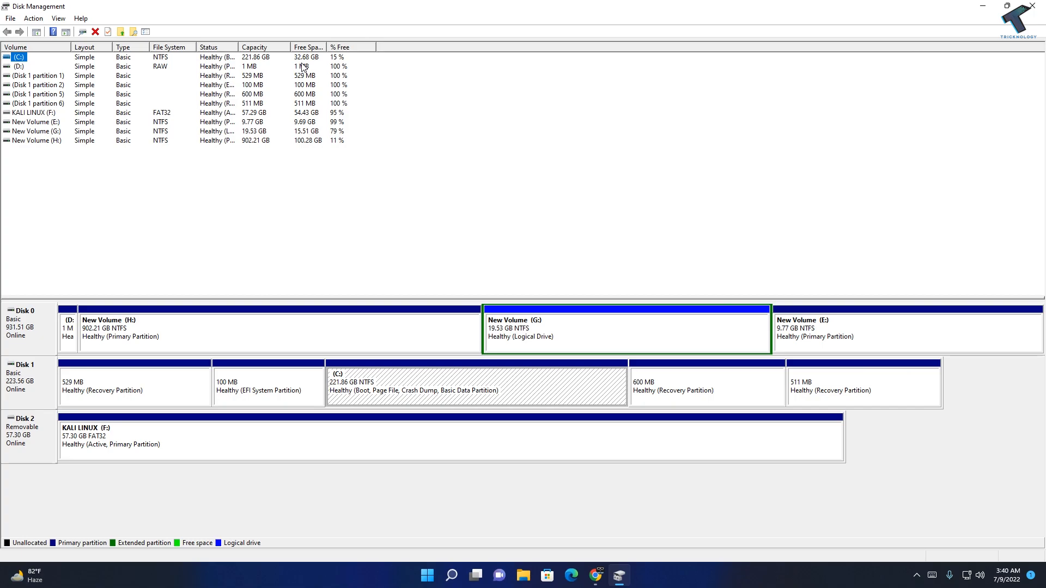
mouse_move(345, 163)
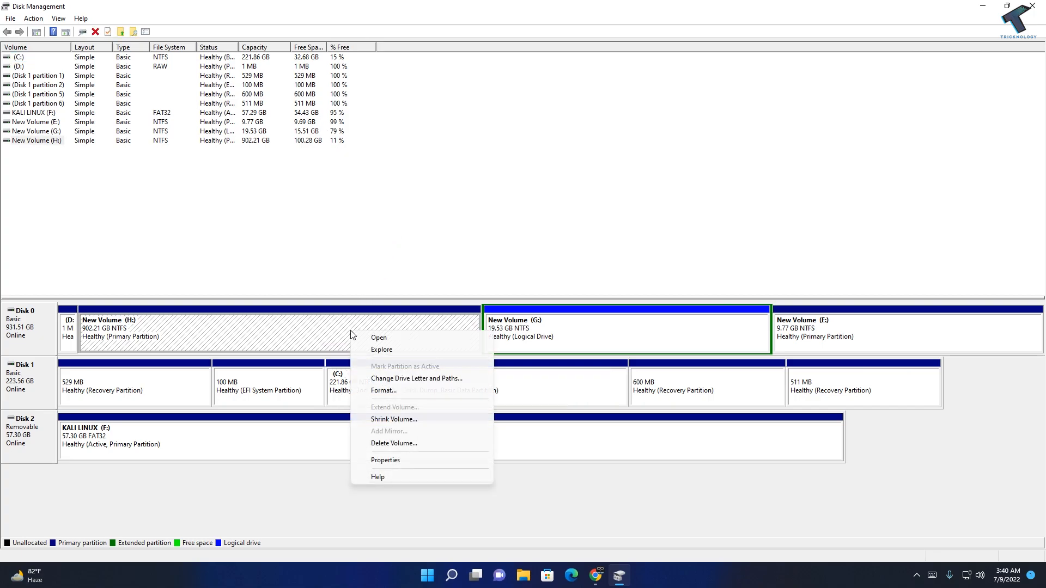
click(393, 419)
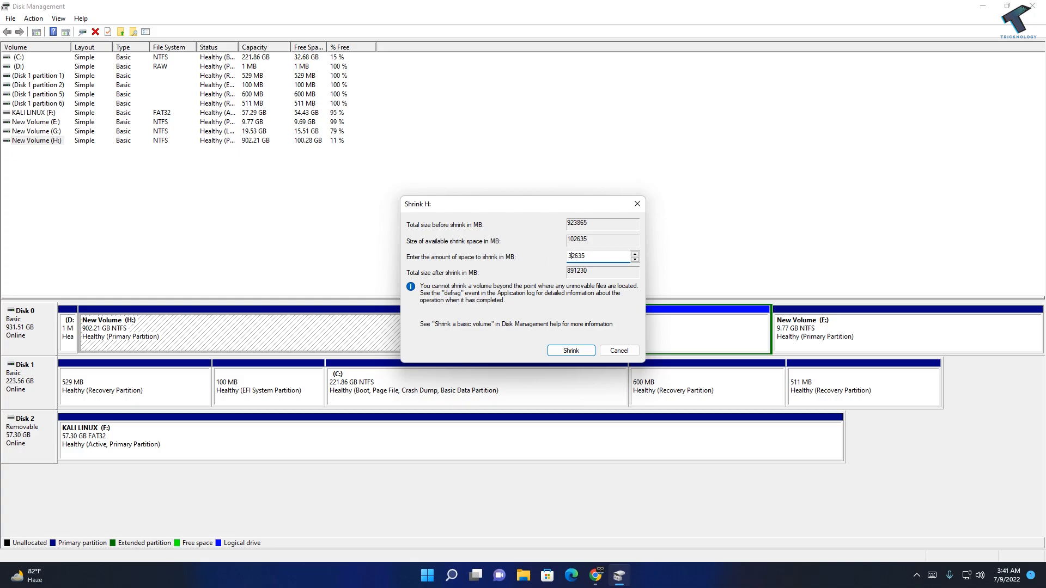
mouse_move(569, 350)
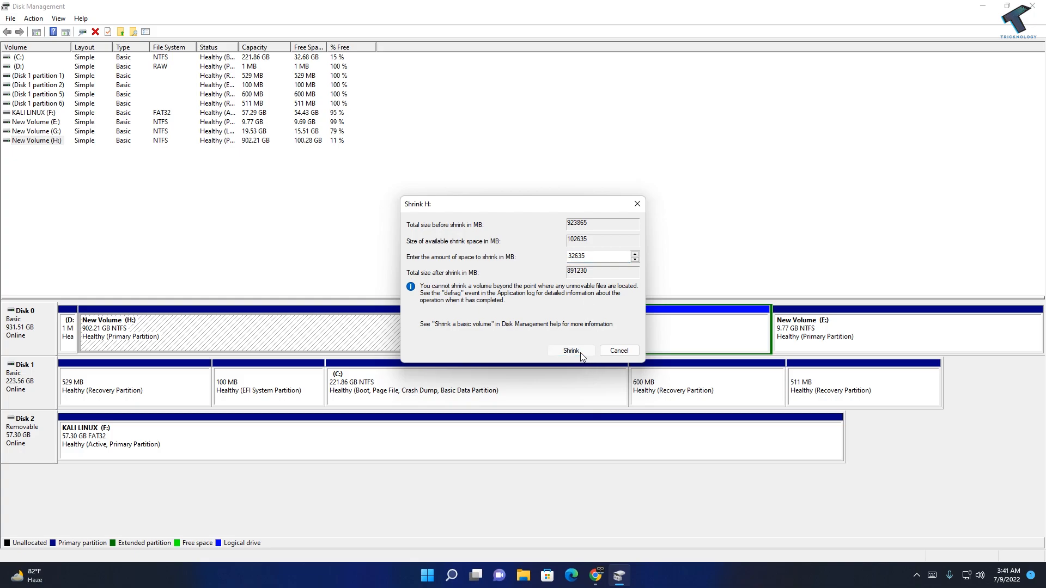
click(570, 351)
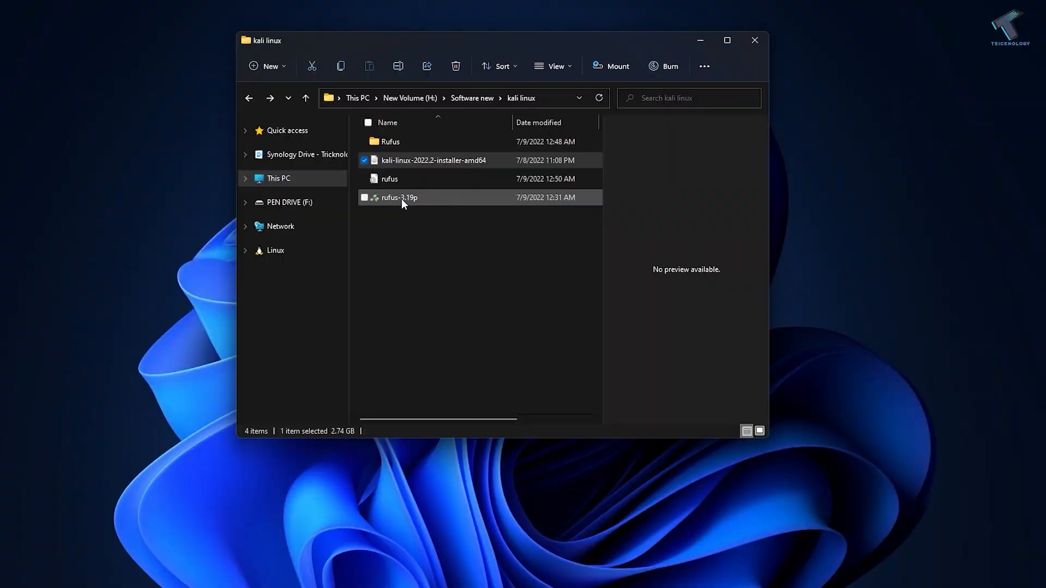
Launch Rufus with admin rights and select the Kali Linux 2022.2 installer ISO as boot image.
double_click(399, 197)
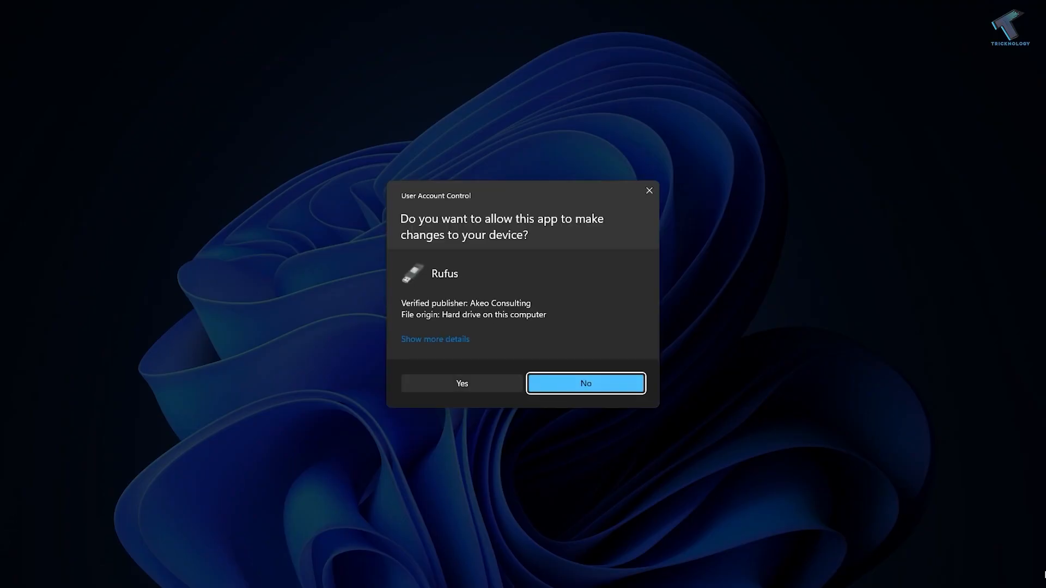
click(461, 382)
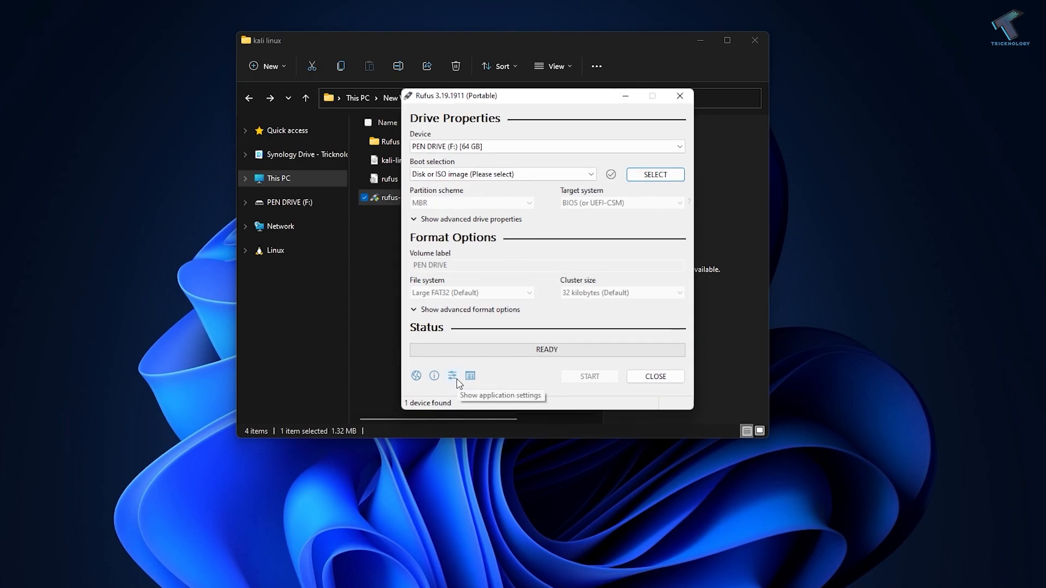
click(677, 146)
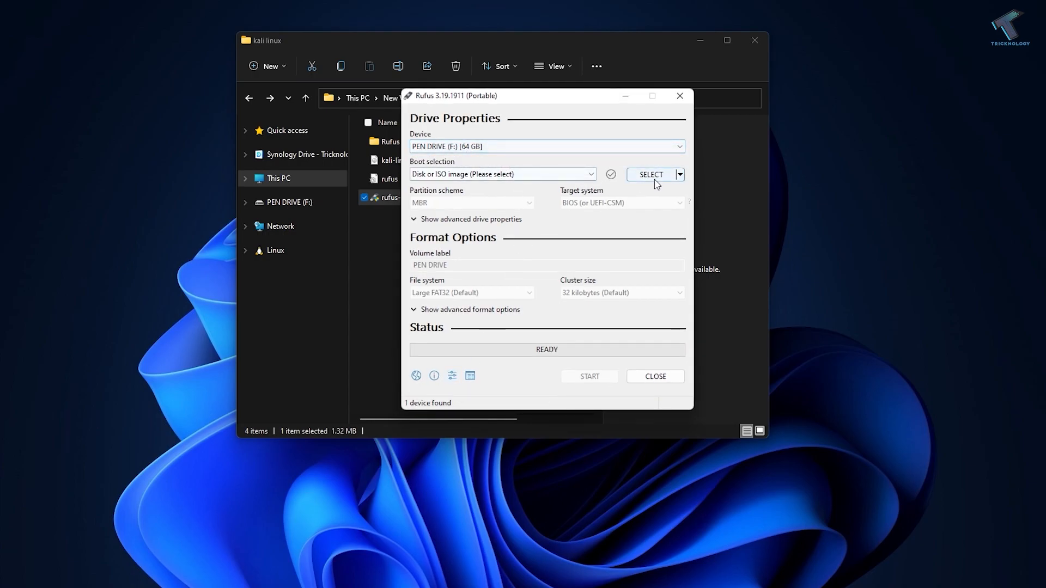
click(650, 175)
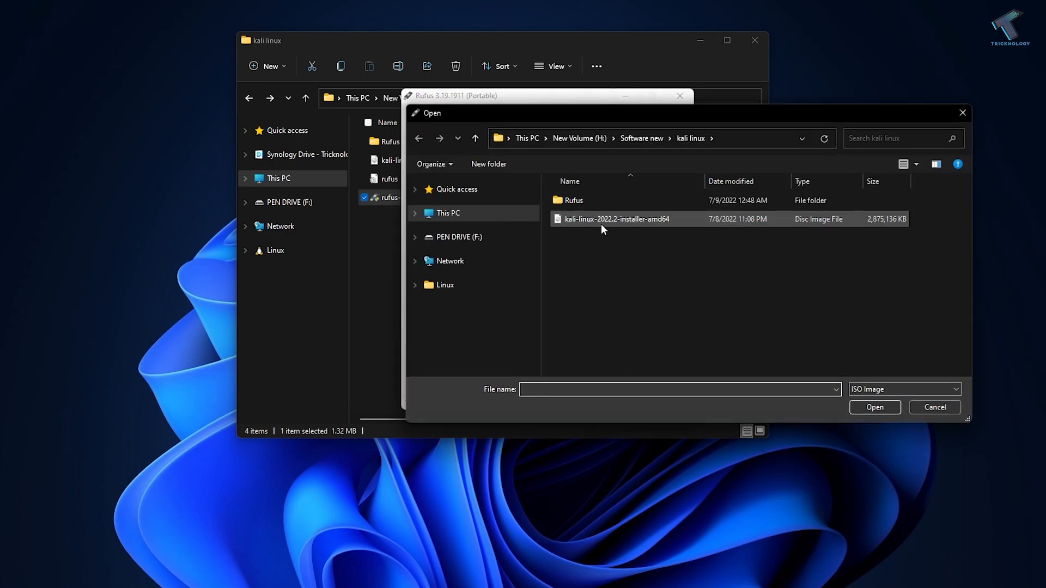
click(873, 407)
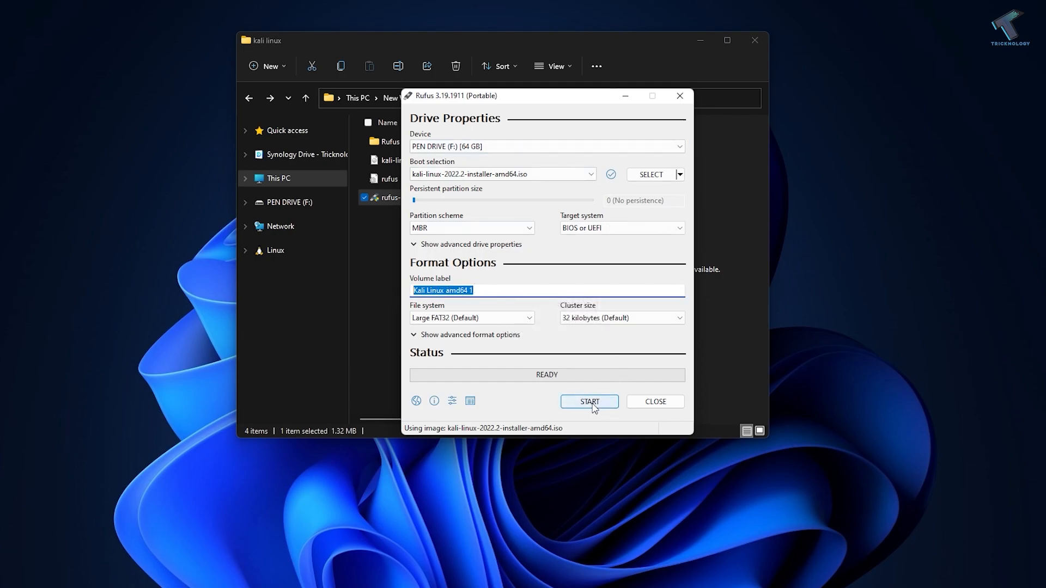
Start writing in ISO image mode, agreeing to the Syslinux download and erasing the pen drive.
click(589, 401)
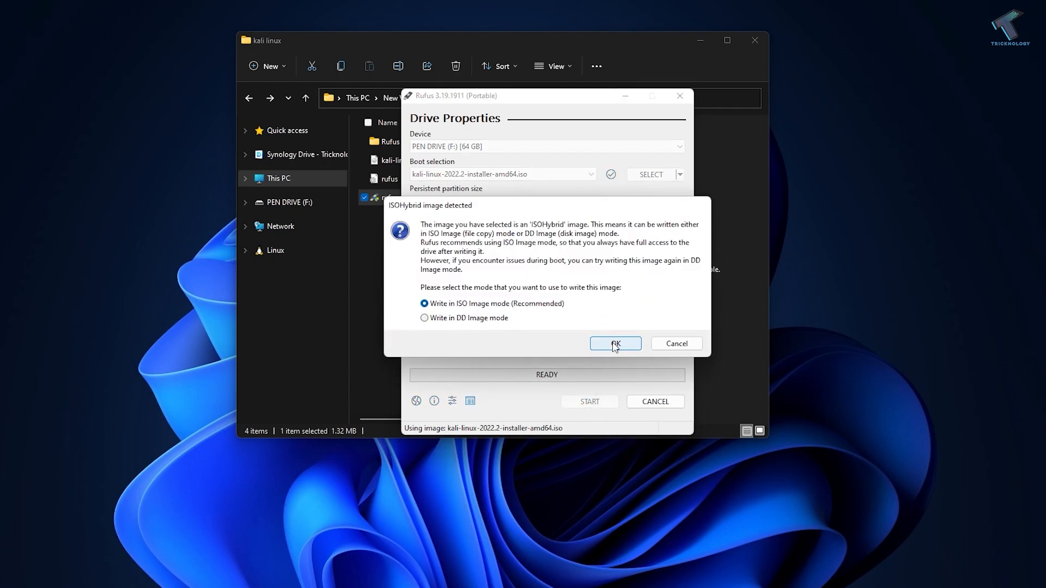
click(613, 343)
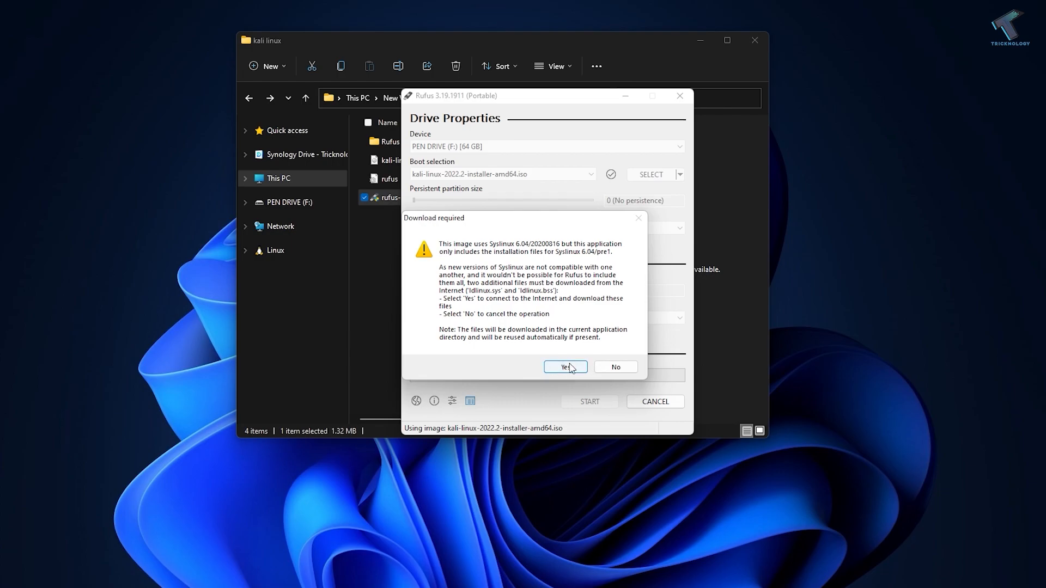
click(564, 367)
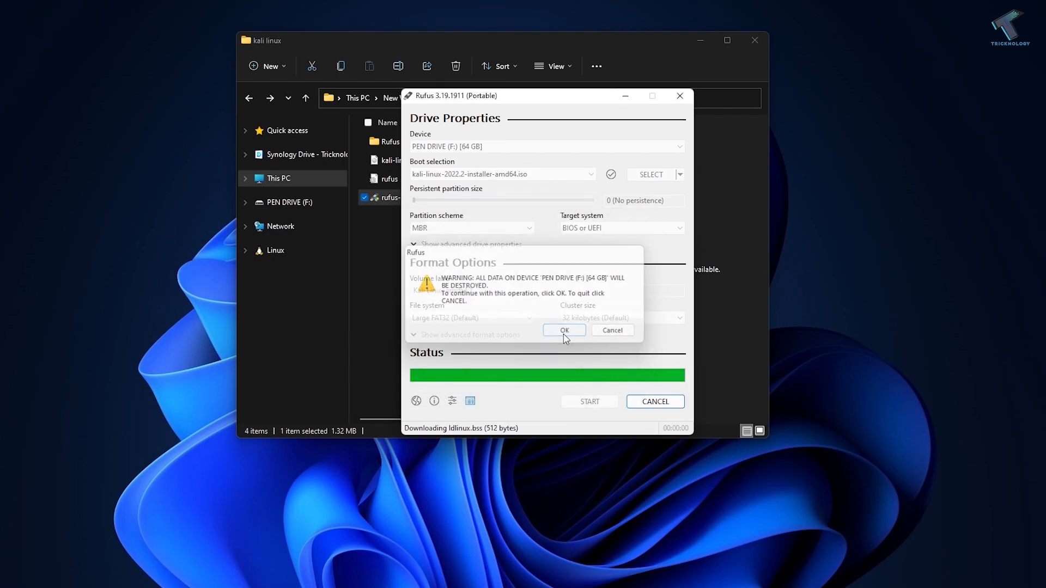
click(562, 330)
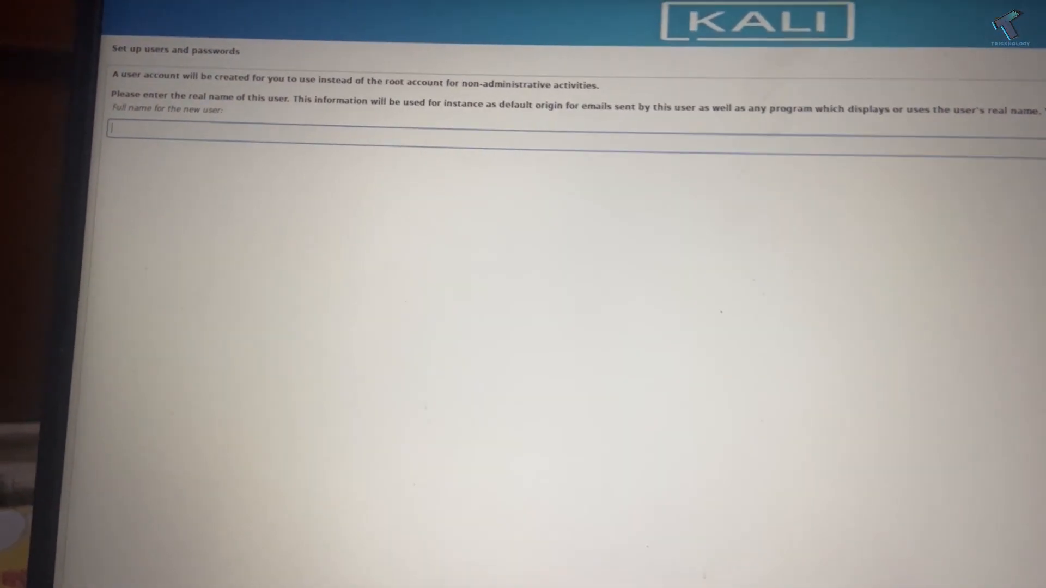
Enter 'tricknolo' as the full name for the new user account.
text(tric)
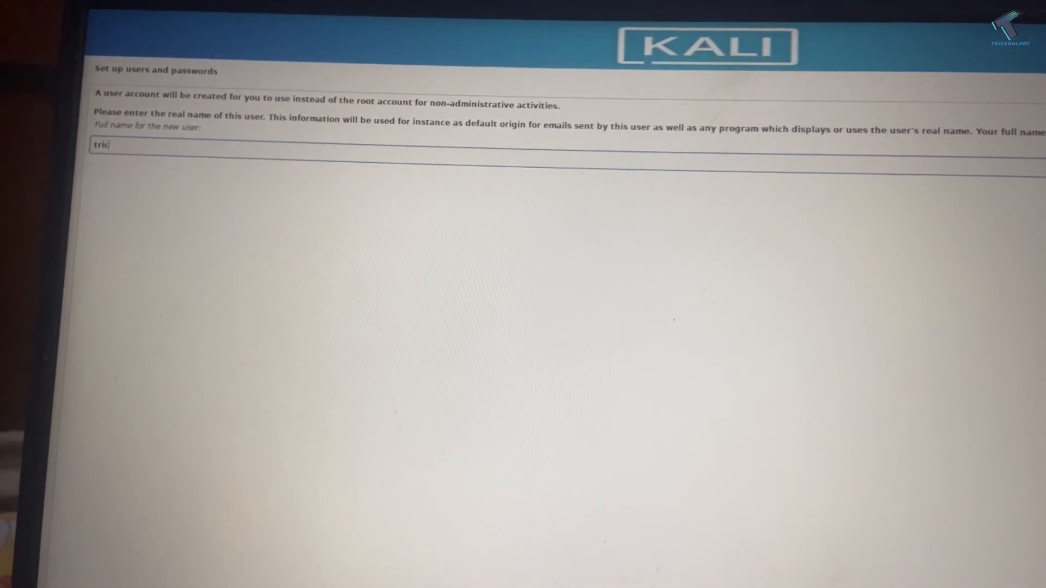
text(knolo)
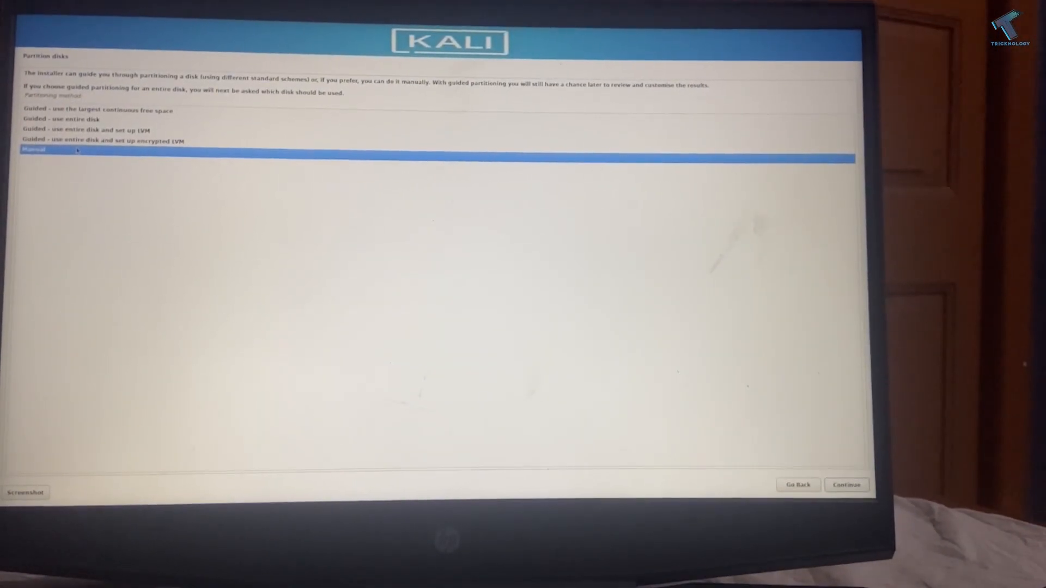
Via Manual, automatically partition the 31.6 GB free space with all files in one partition.
click(845, 484)
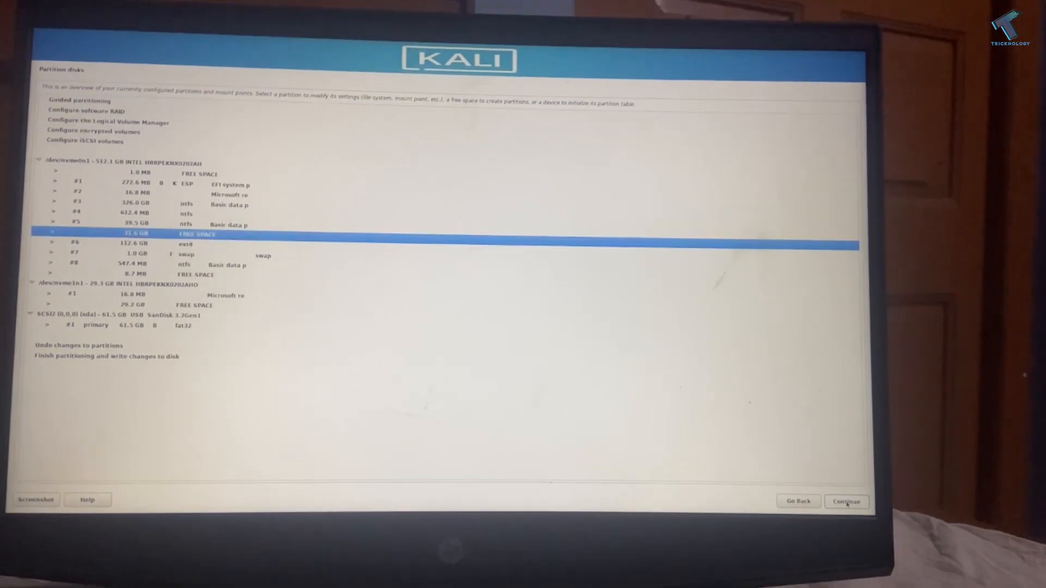
click(845, 501)
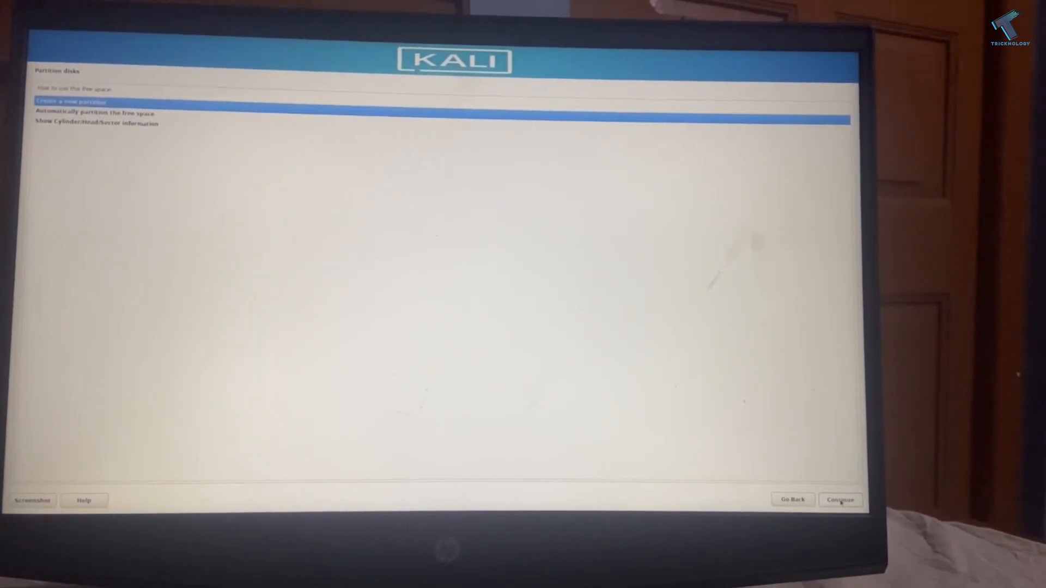
click(90, 113)
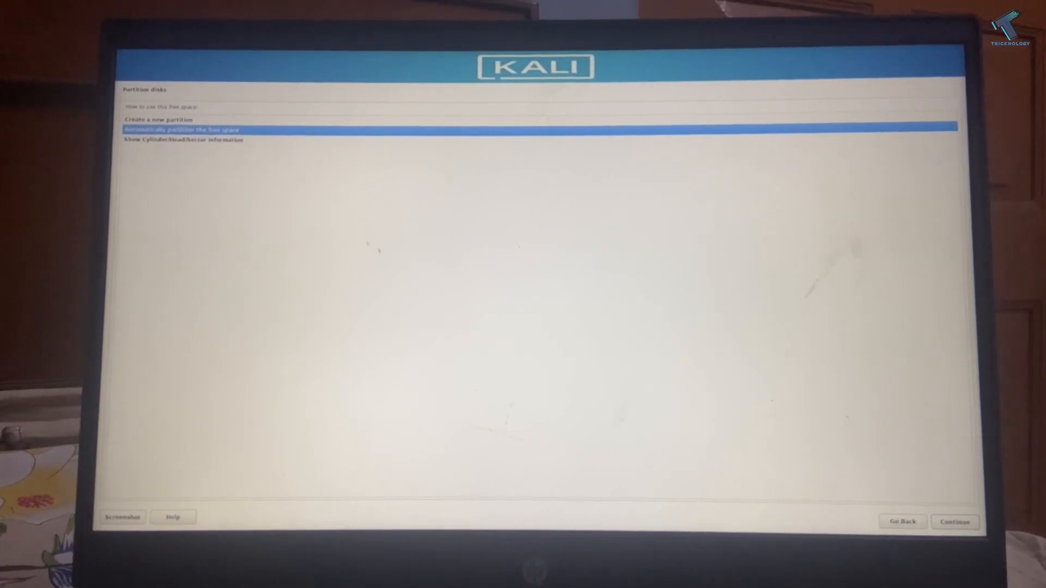
click(954, 522)
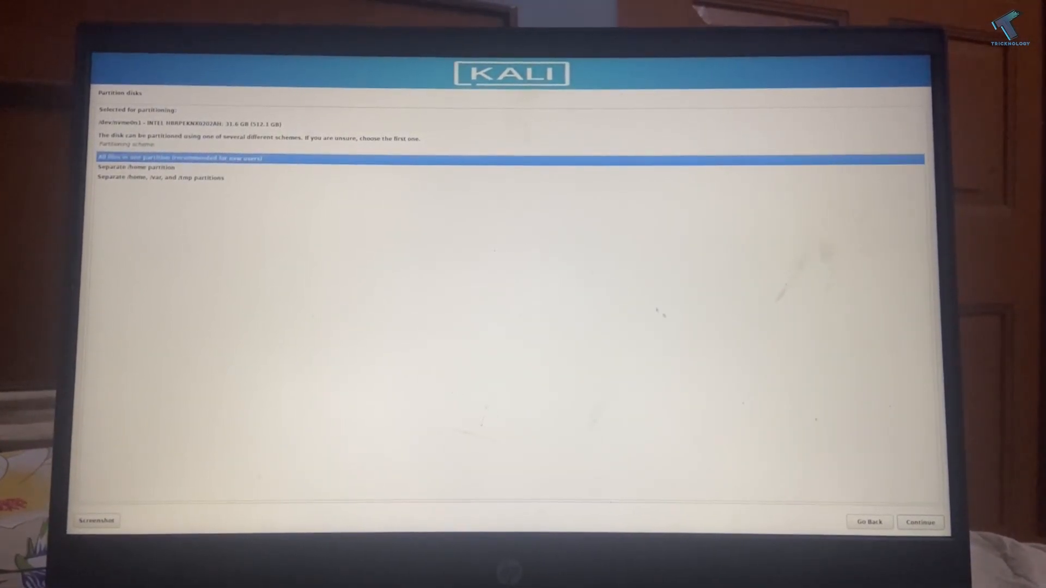
click(919, 522)
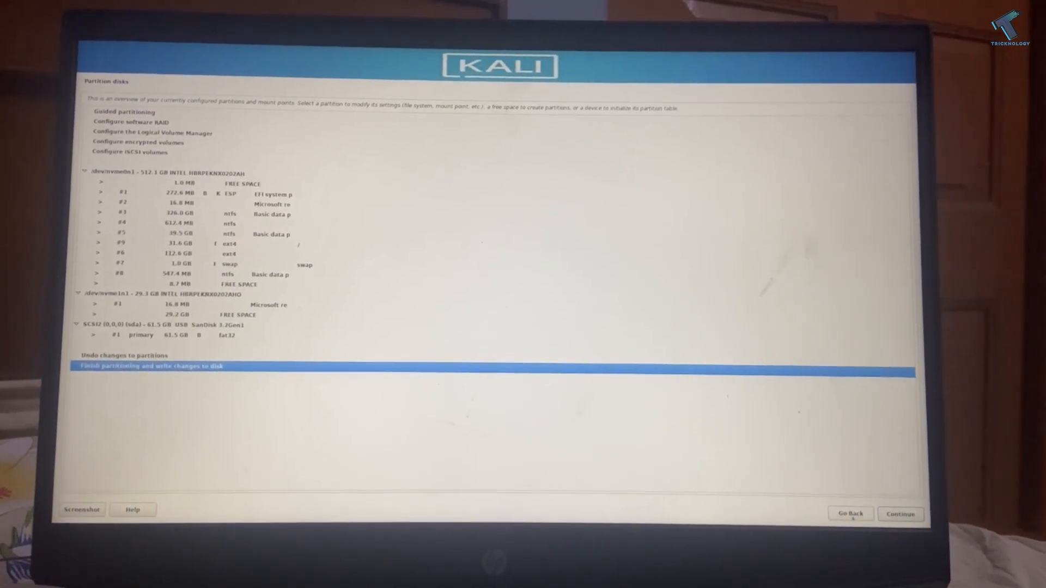
Finish partitioning and approve writing the changes to disk.
click(900, 513)
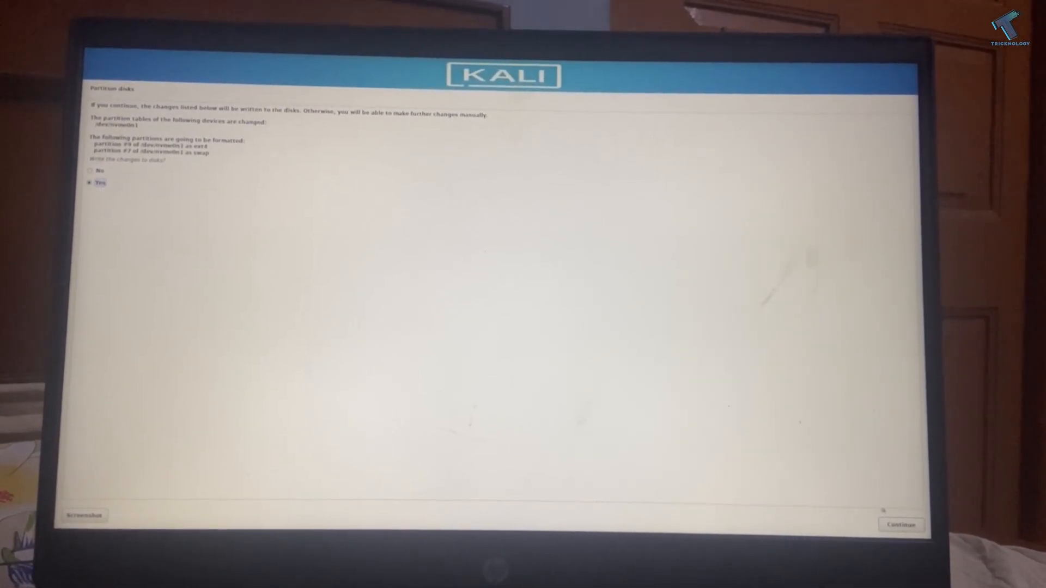
click(900, 525)
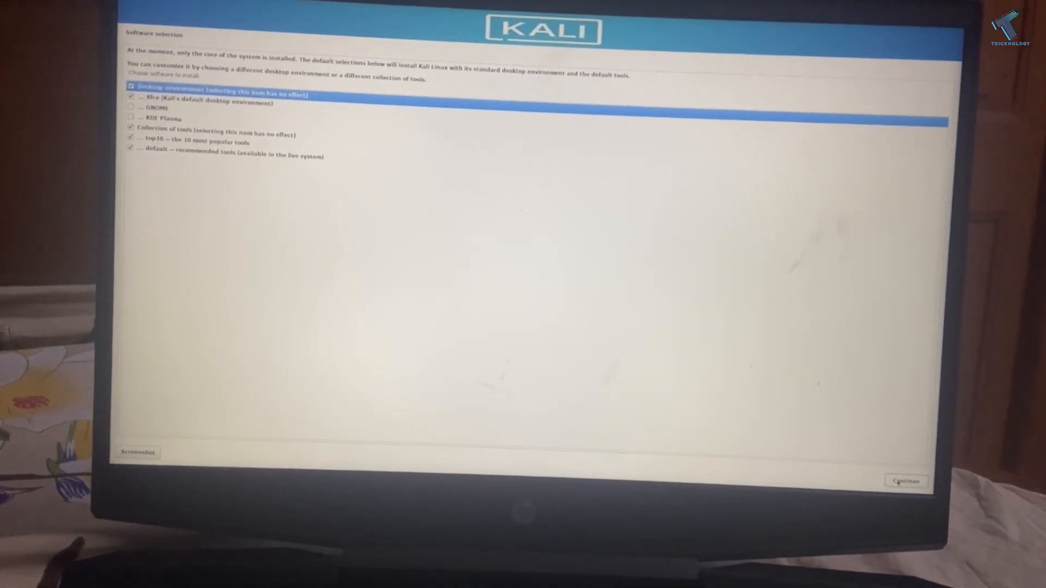
Install the default Xfce desktop and tool selection, then reboot into the new system.
click(905, 480)
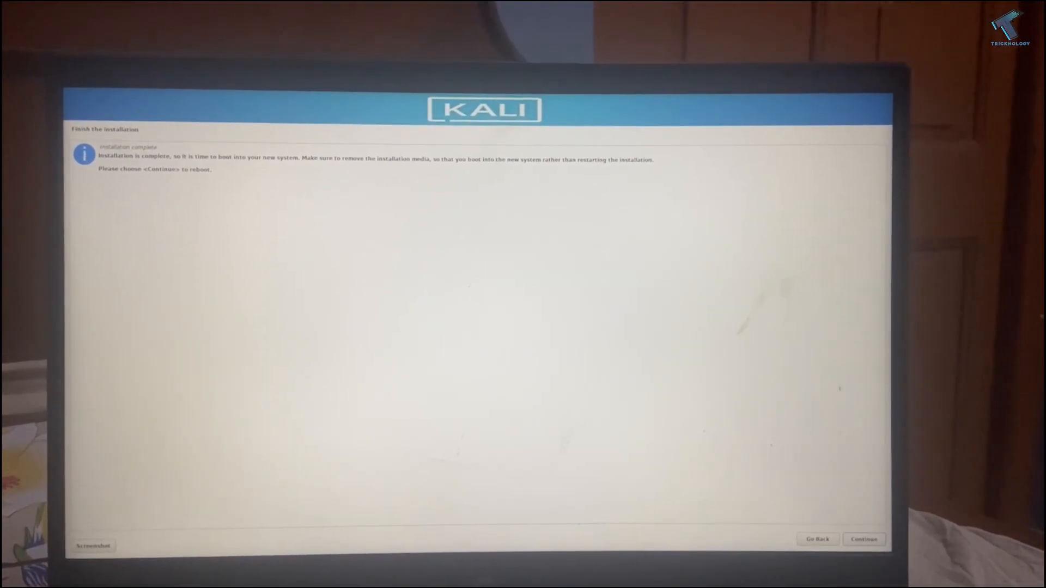
click(863, 539)
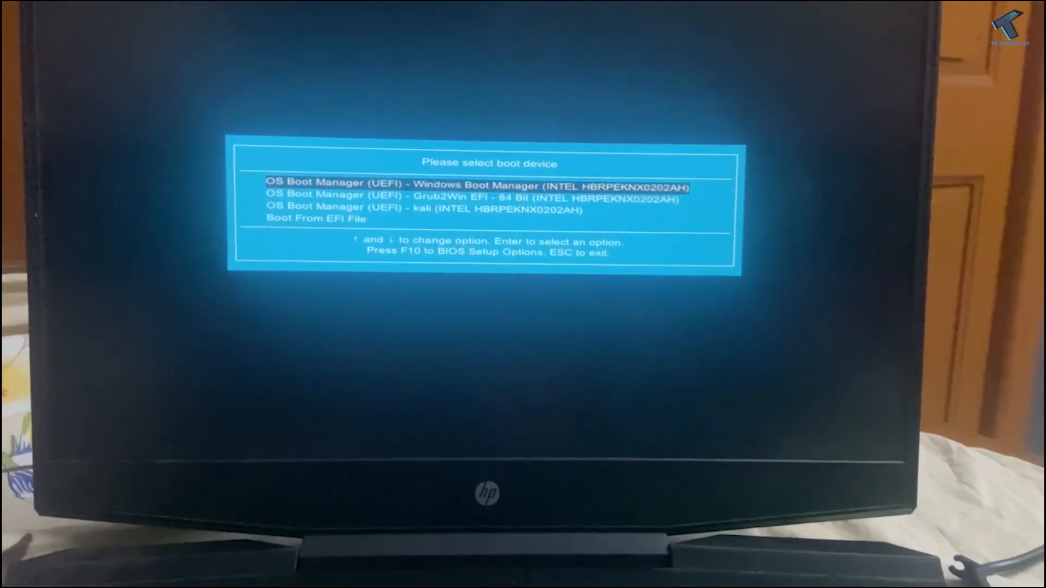
Move down the HP boot menu from Windows Boot Manager to the Grub2Win entry.
key(Down)
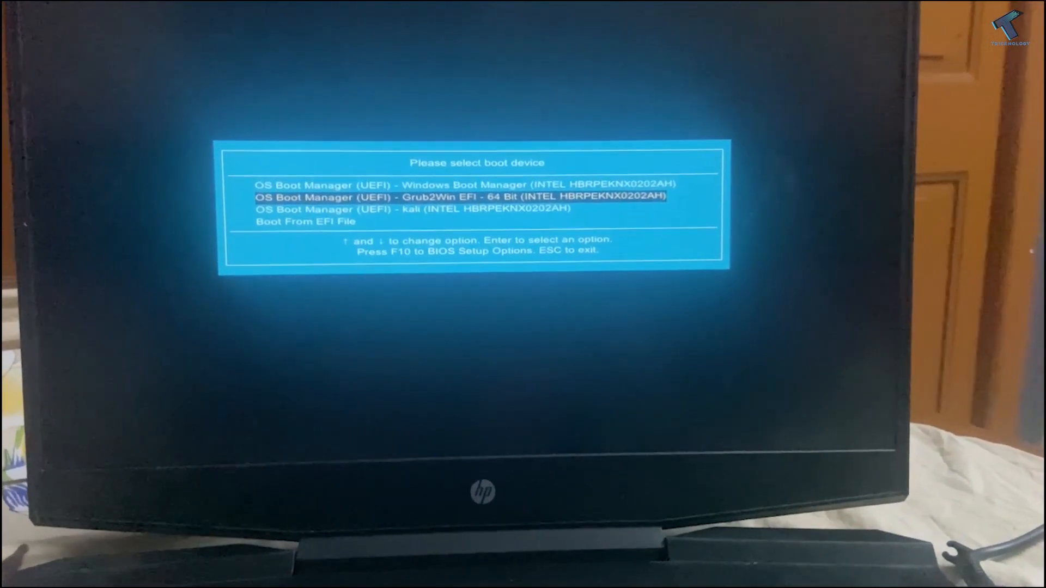